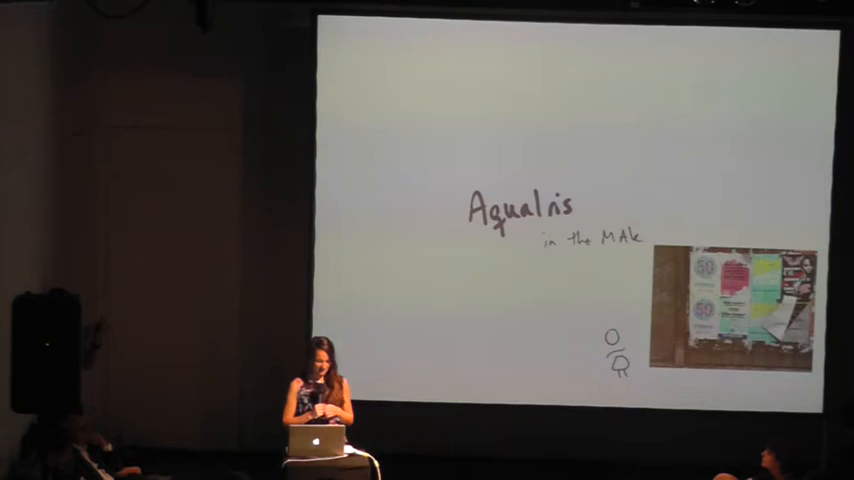
{"action": "key", "text": "Right"}
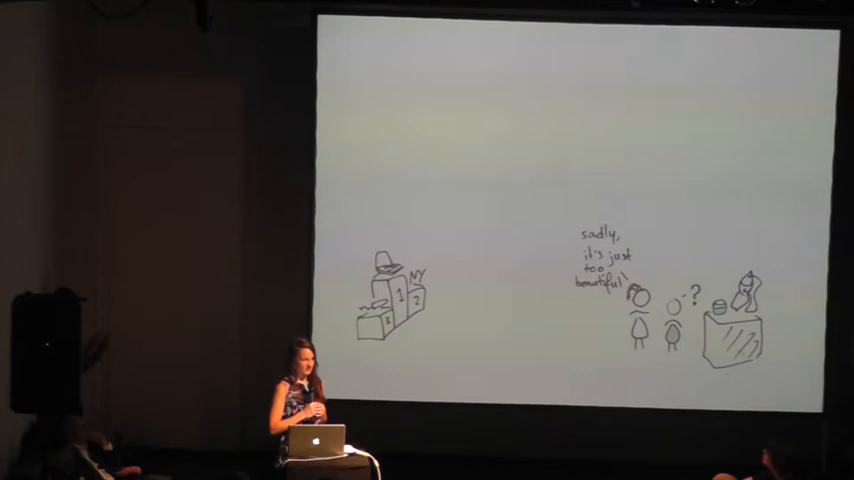